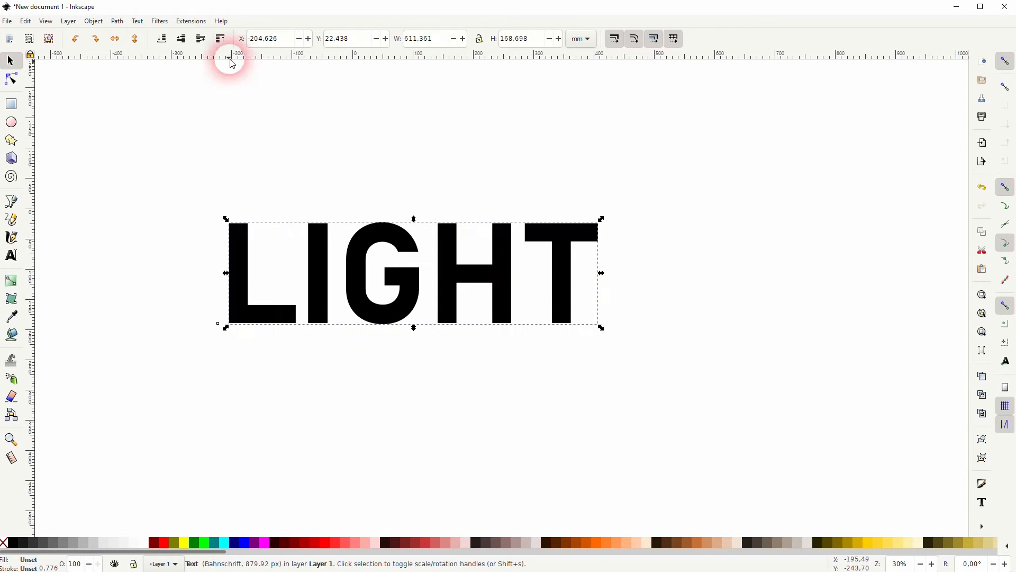
Step: Open the Filters menu to reach the Bevels filter list for LIGHT
click(160, 21)
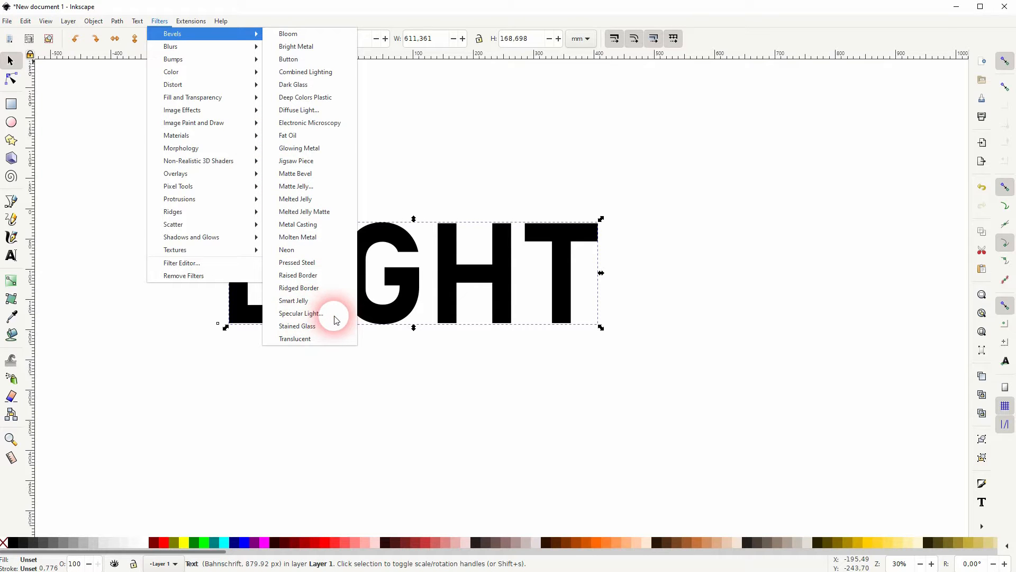
Step: Apply the Specular Light bevel filter and turn on its live preview
click(300, 313)
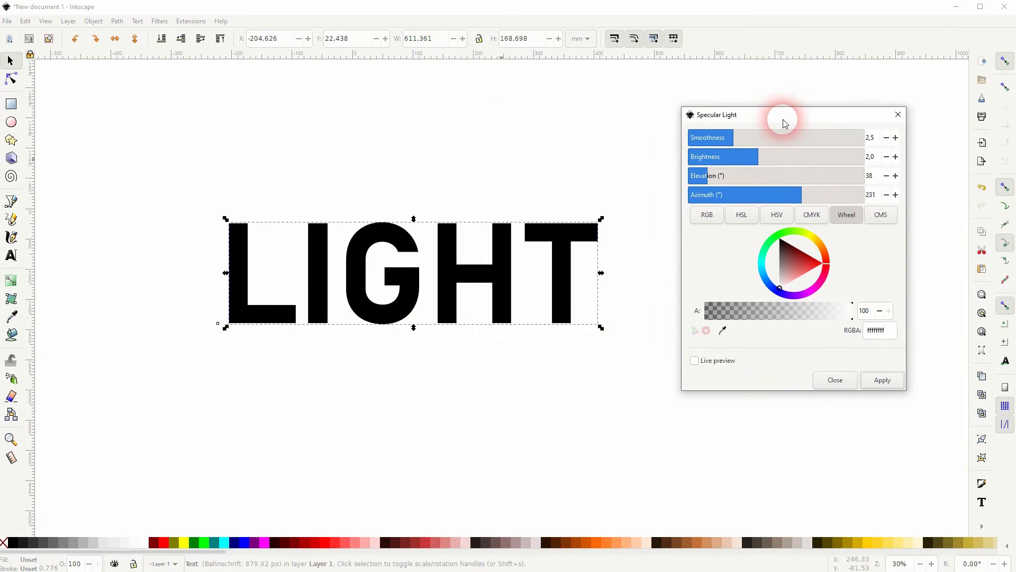
click(694, 370)
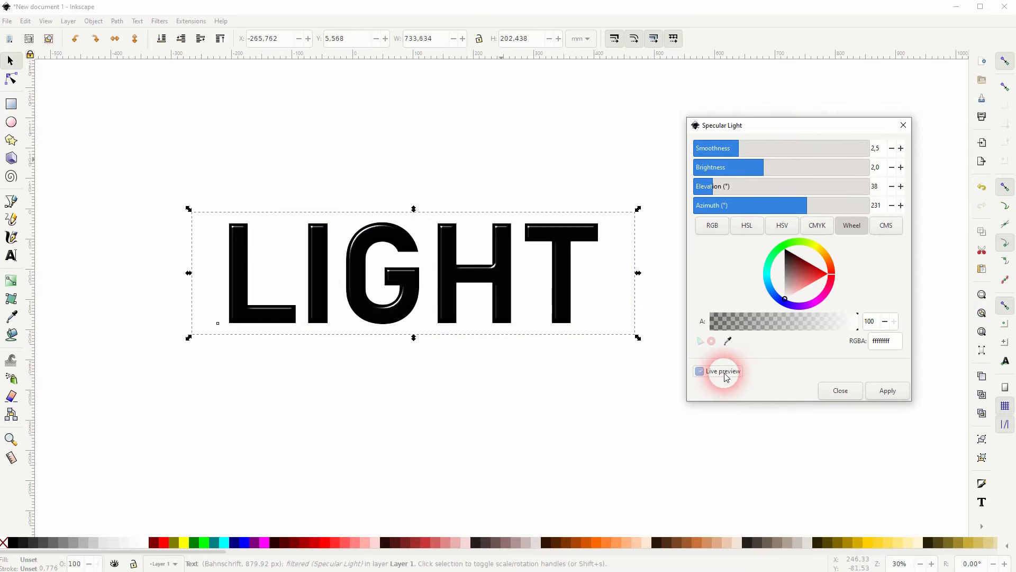
click(699, 371)
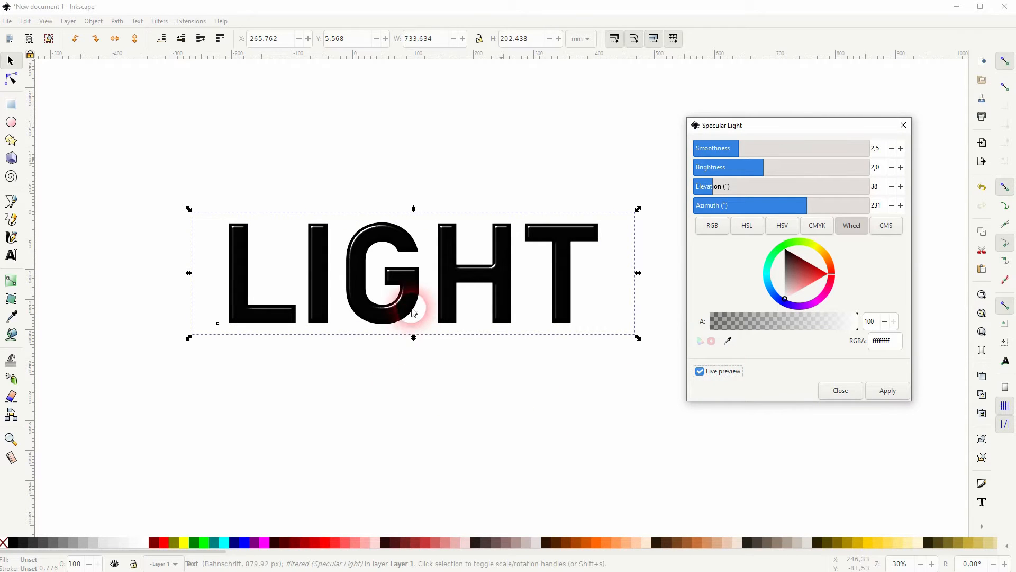
mouse_move(727, 309)
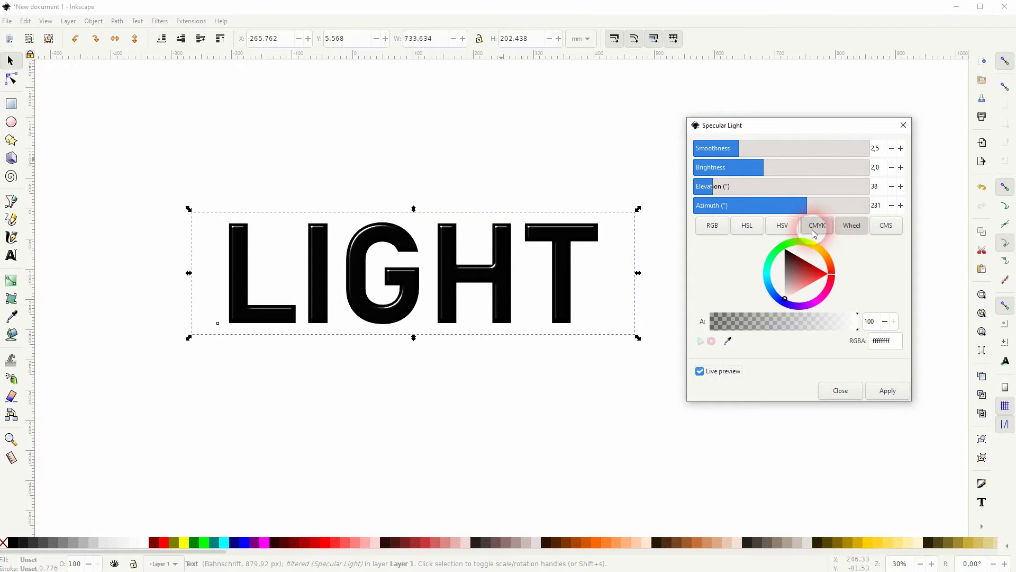
Step: Try a red light colour for the highlights, then turn live preview off
click(851, 225)
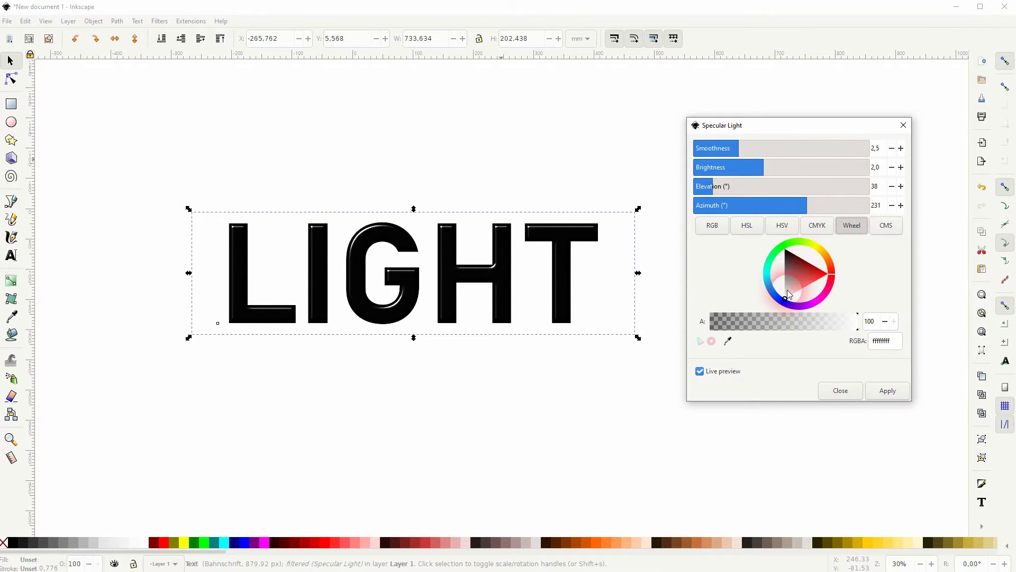
click(829, 274)
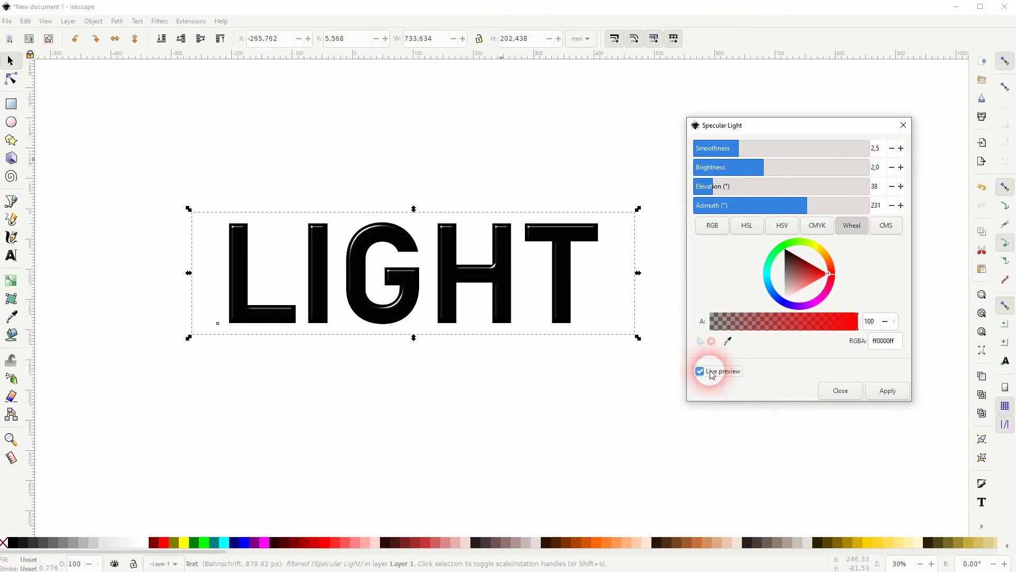
click(828, 273)
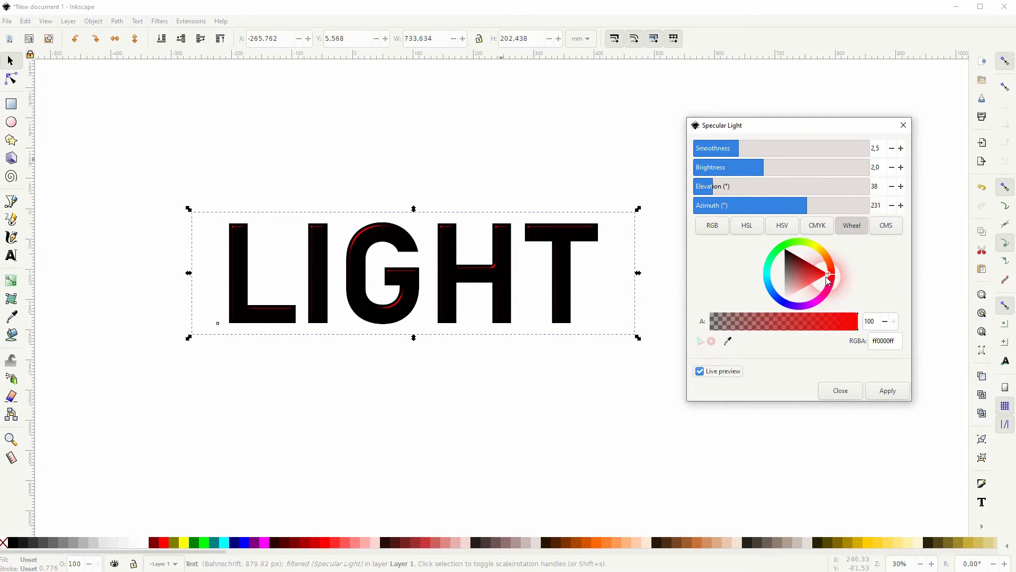
click(699, 370)
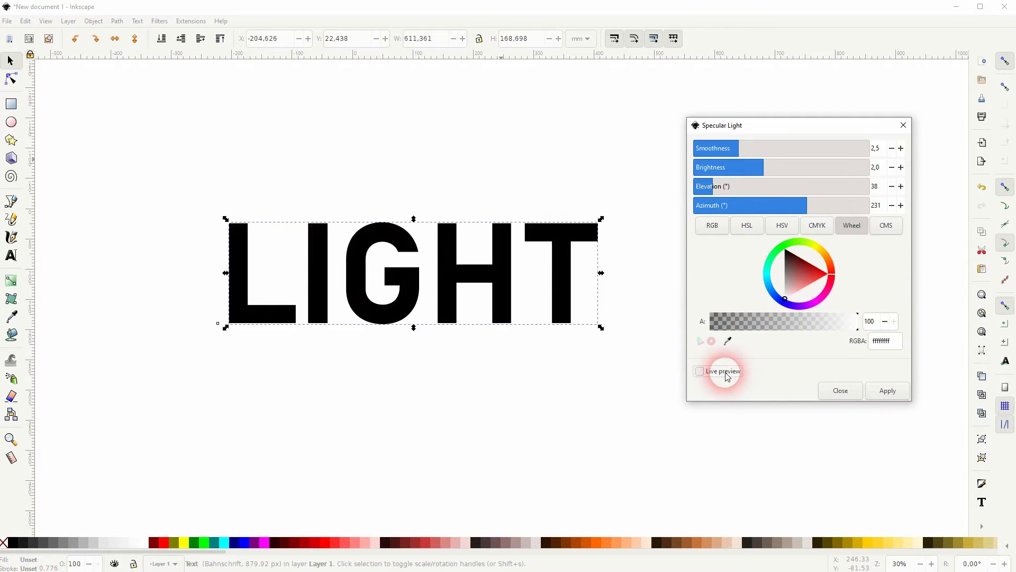
Step: Re-enable live preview and set the light azimuth to 241°
click(699, 370)
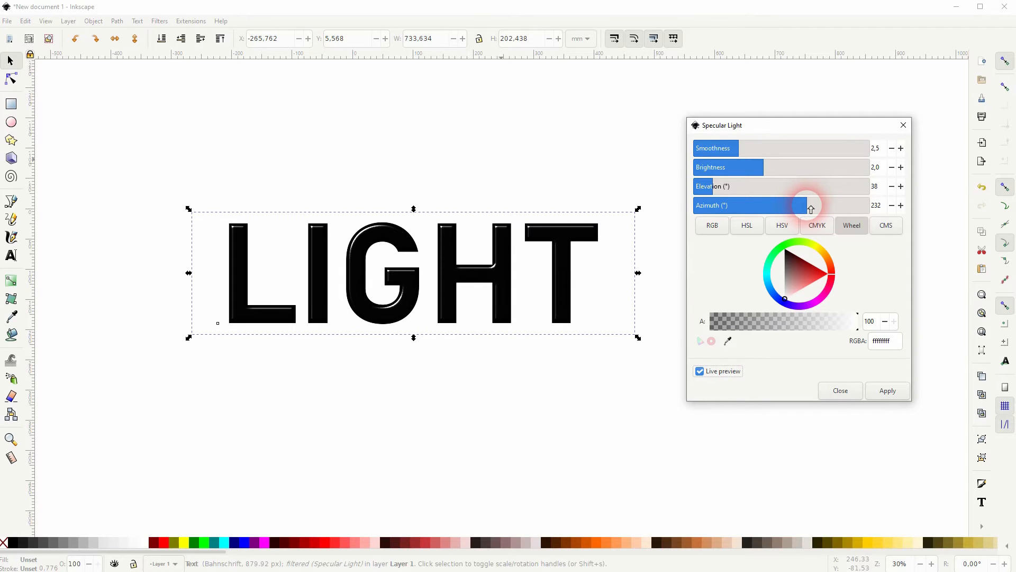
click(900, 206)
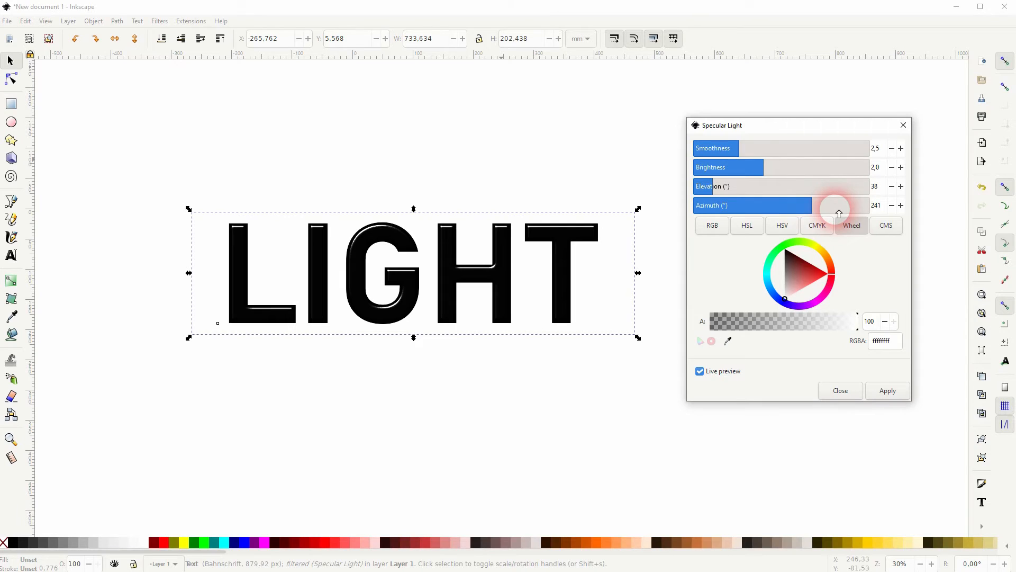
mouse_move(815, 152)
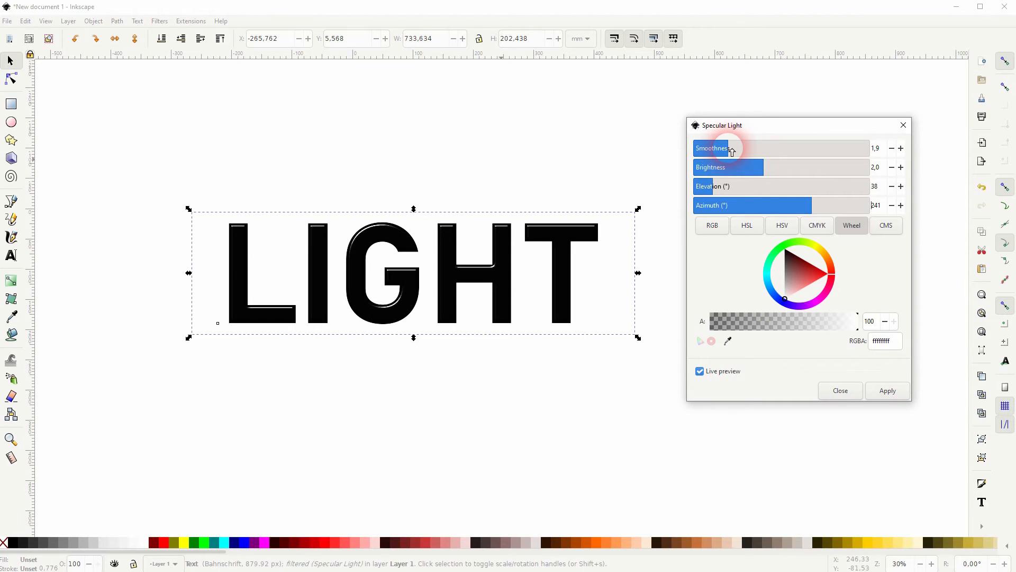
Step: Set smoothness 2.1, brightness 1.4, elevation 44°, and refresh the live preview
click(901, 147)
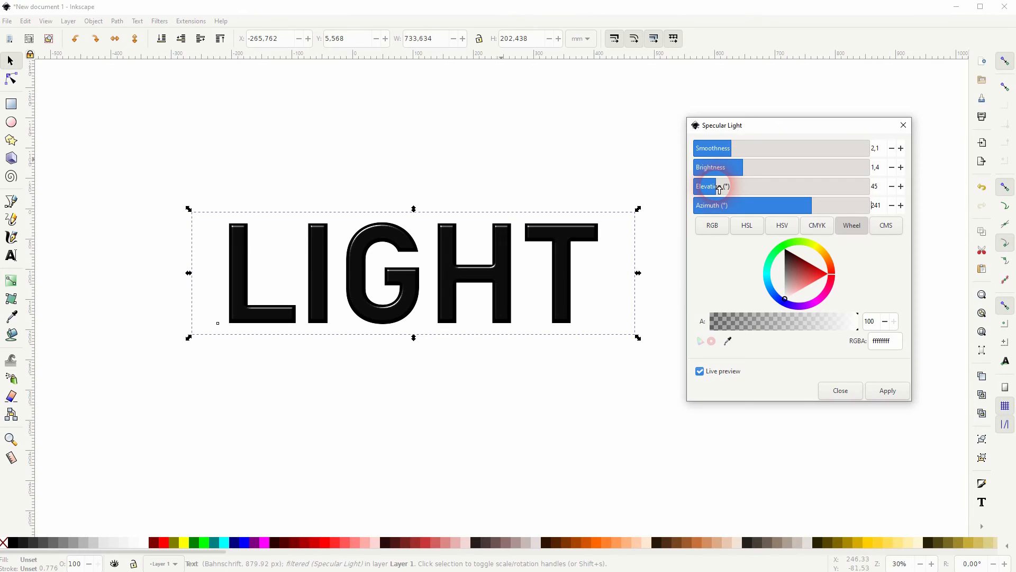
click(891, 186)
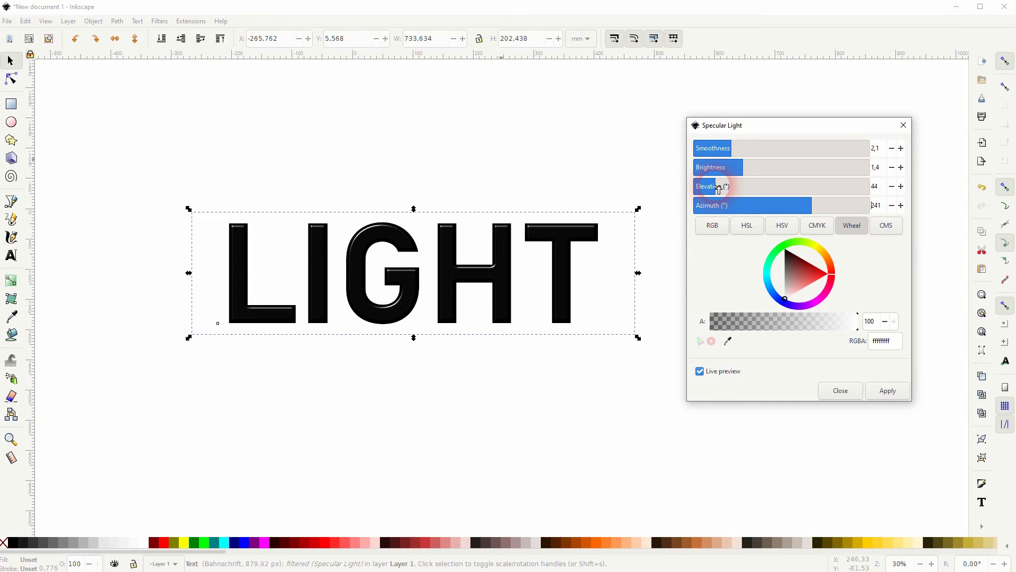
mouse_move(832, 167)
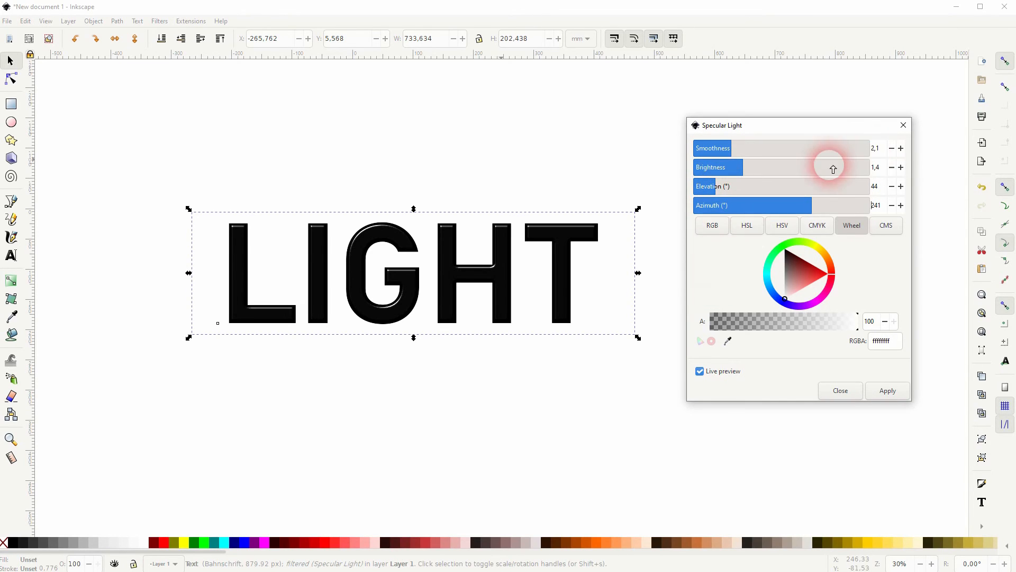
click(699, 370)
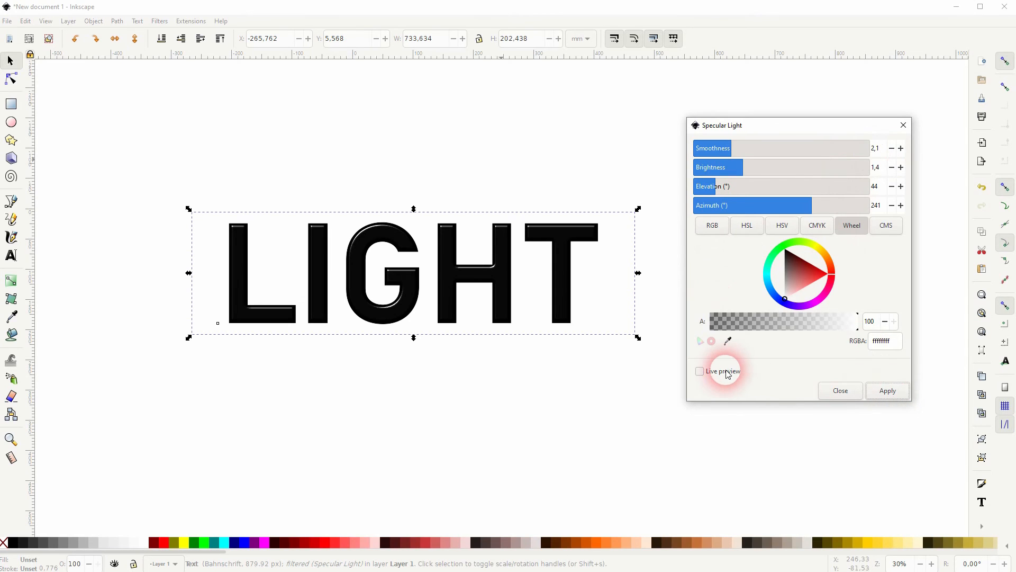
click(700, 371)
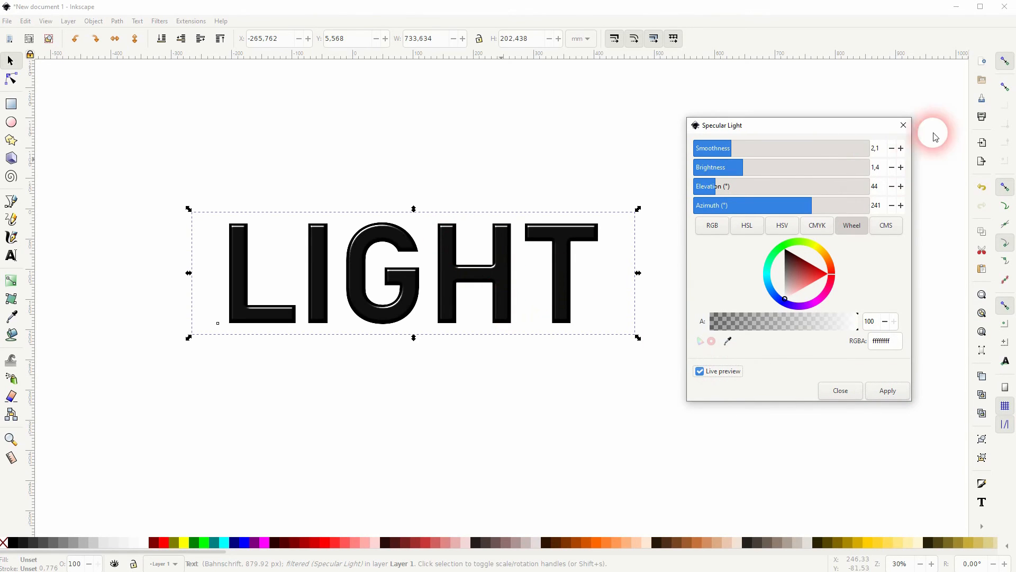
Step: Close the Specular Light settings with the bevel filter kept on LIGHT
click(840, 390)
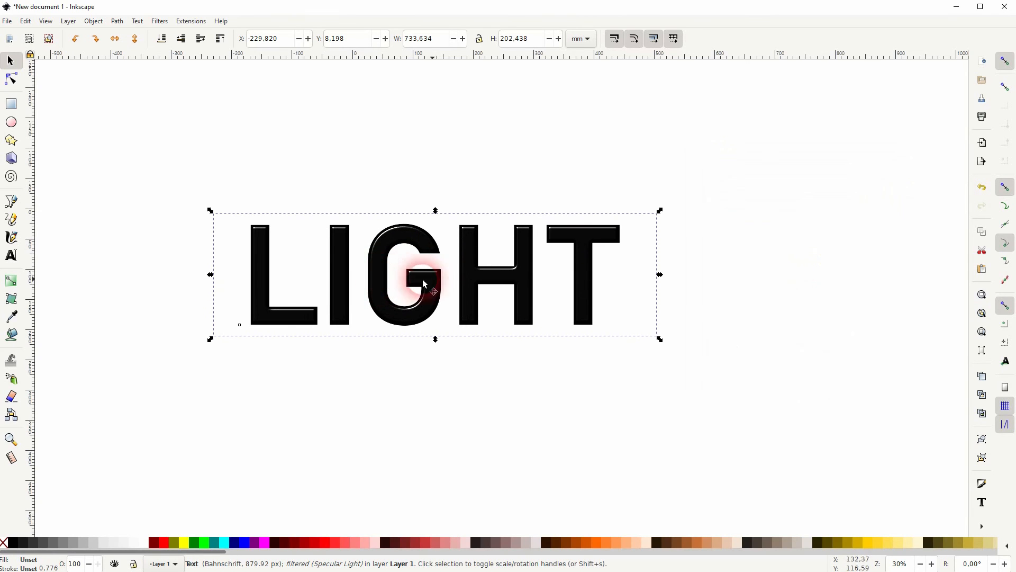
mouse_move(545, 246)
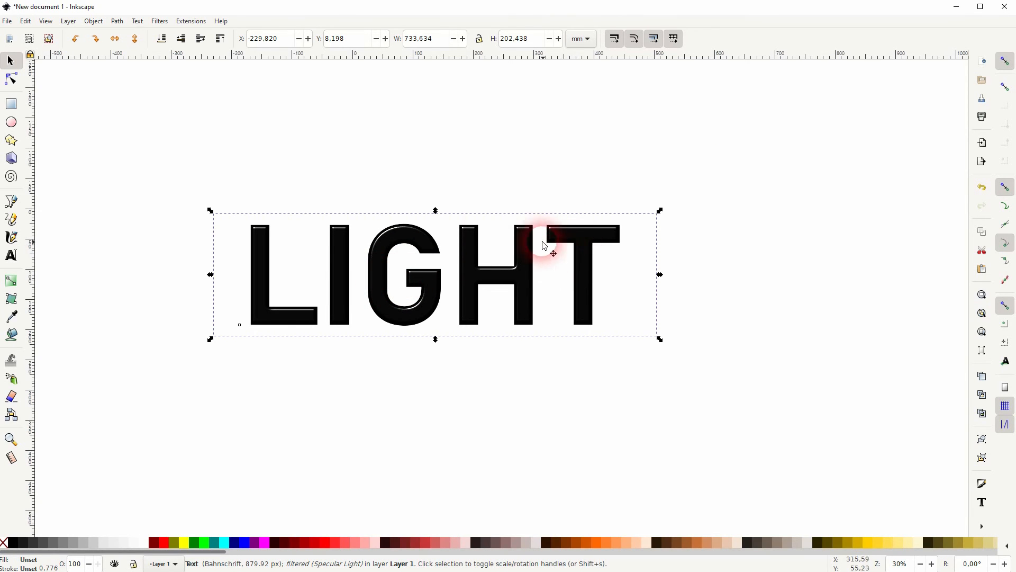
mouse_move(674, 402)
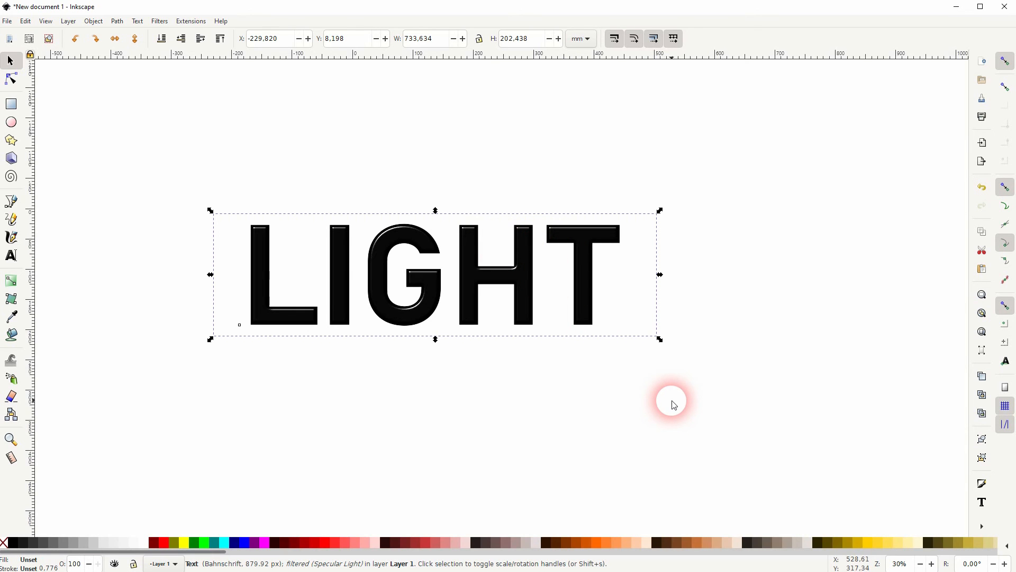